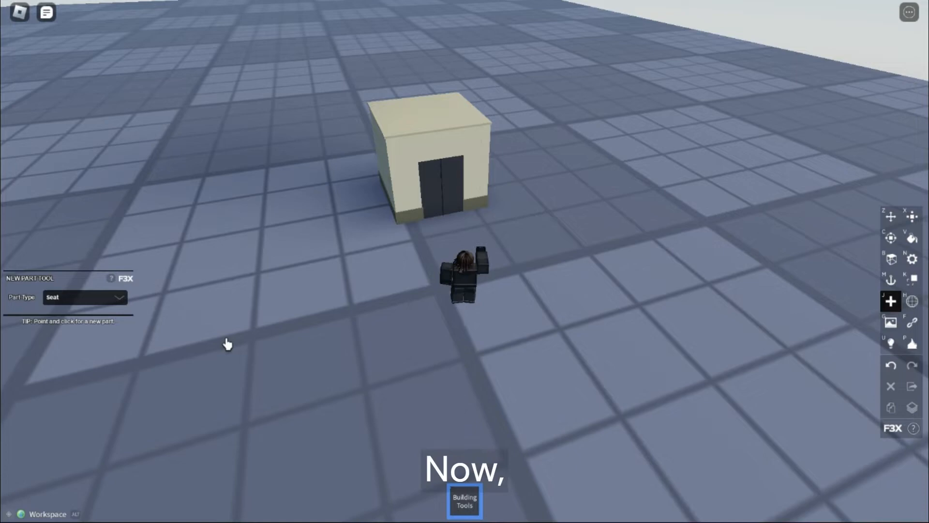
- Place a new Seat part in the world beside the double-door booth
left_click(911, 216)
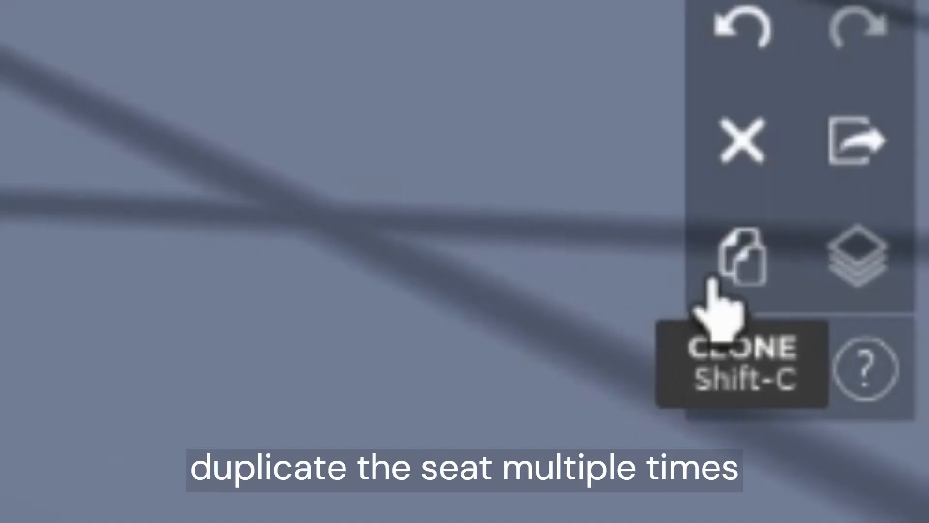
- Clone the selected seat and rotate the second booth set opposite the first
left_click(742, 255)
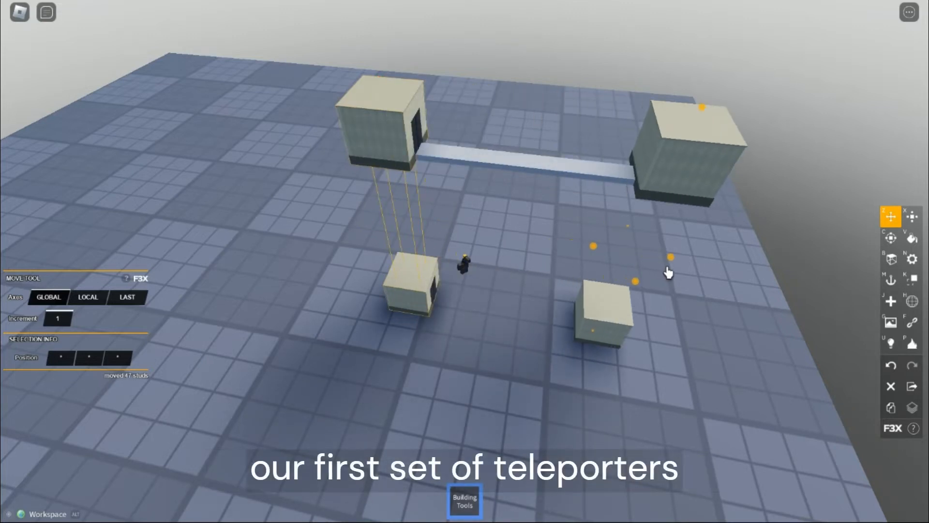
left_click(890, 238)
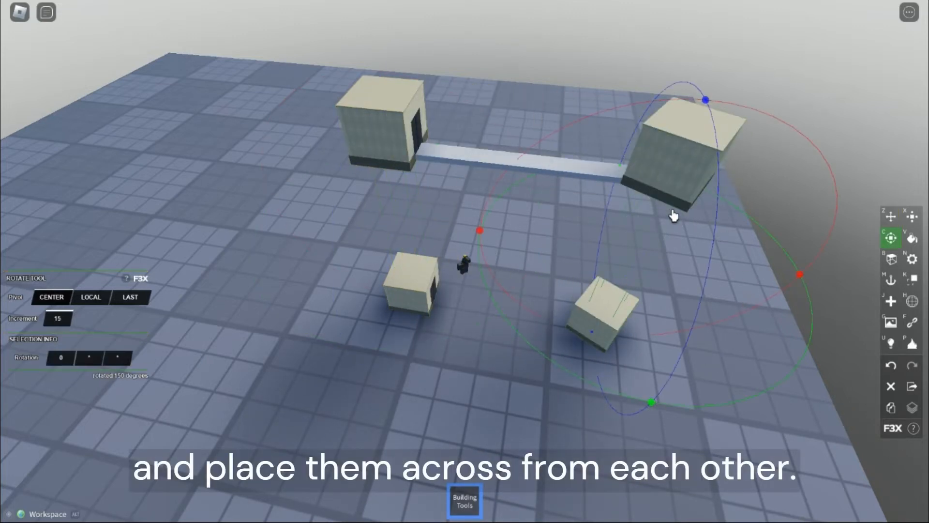